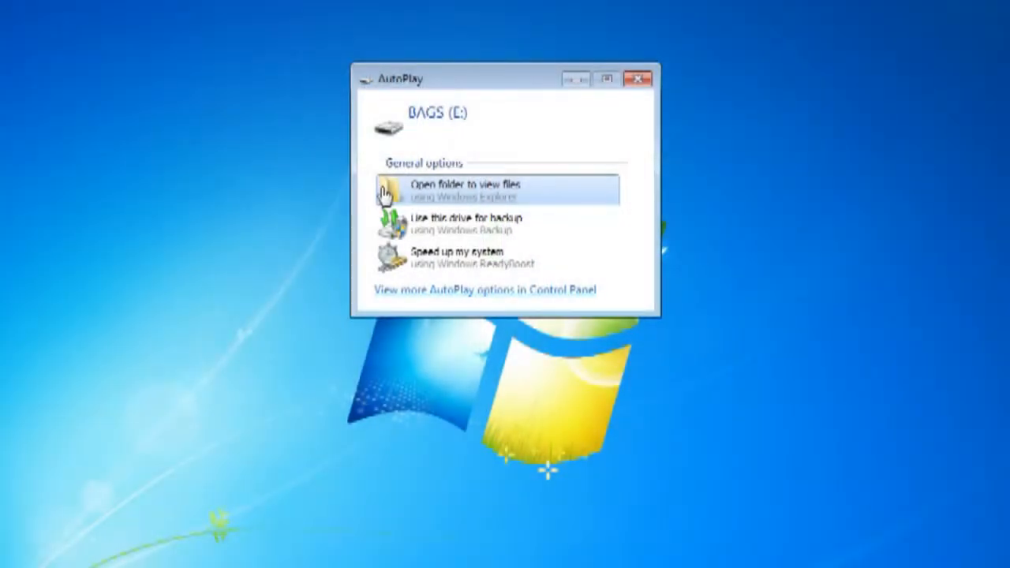
- Choose 'Open folder to view files' in AutoPlay to browse BAGS (E:), which appears empty
left_click(466, 189)
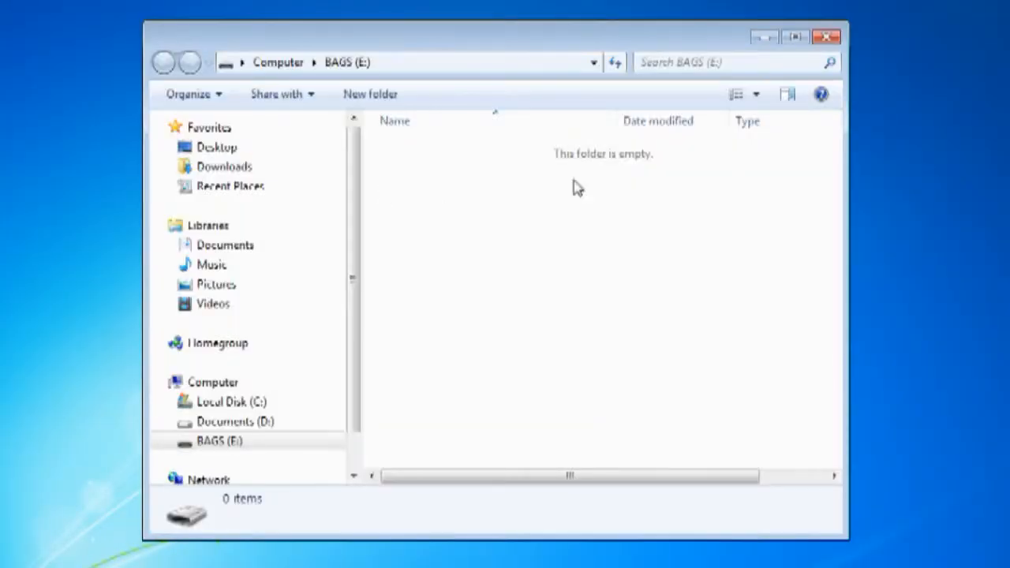
mouse_move(669, 173)
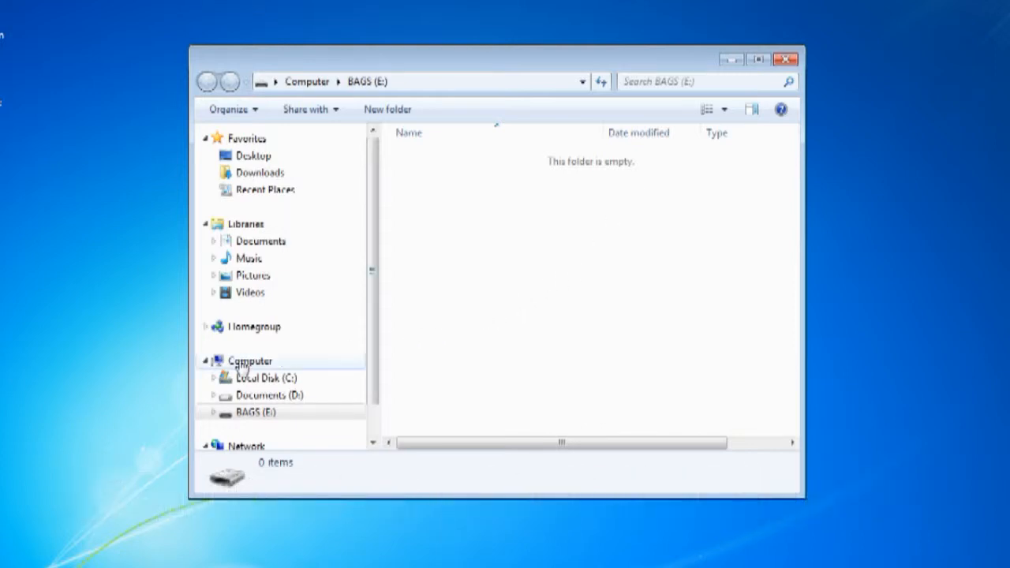
- From the Computer view, launch 'Open command window here' on the BAGS (E:) drive
left_click(249, 360)
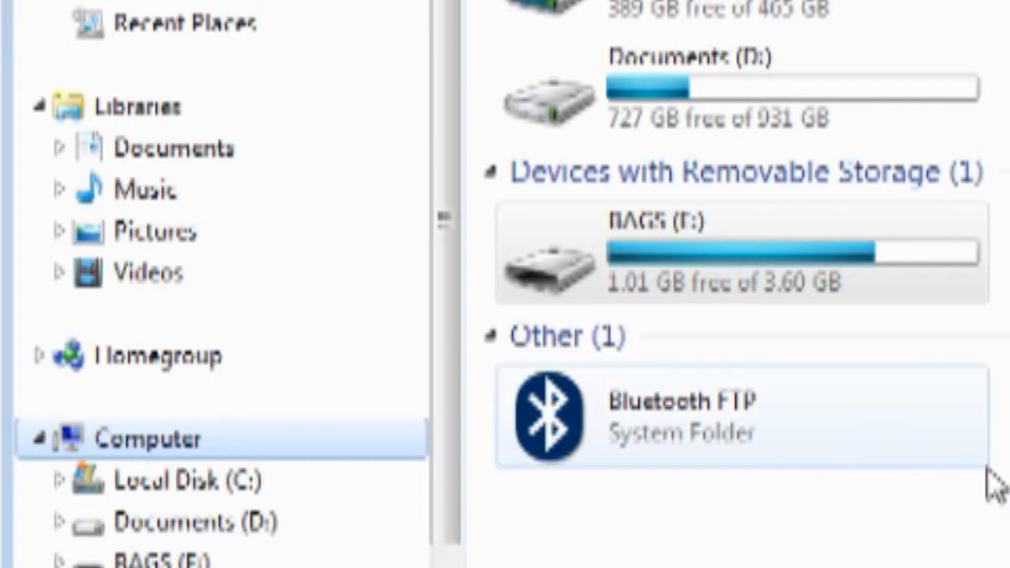
mouse_move(583, 266)
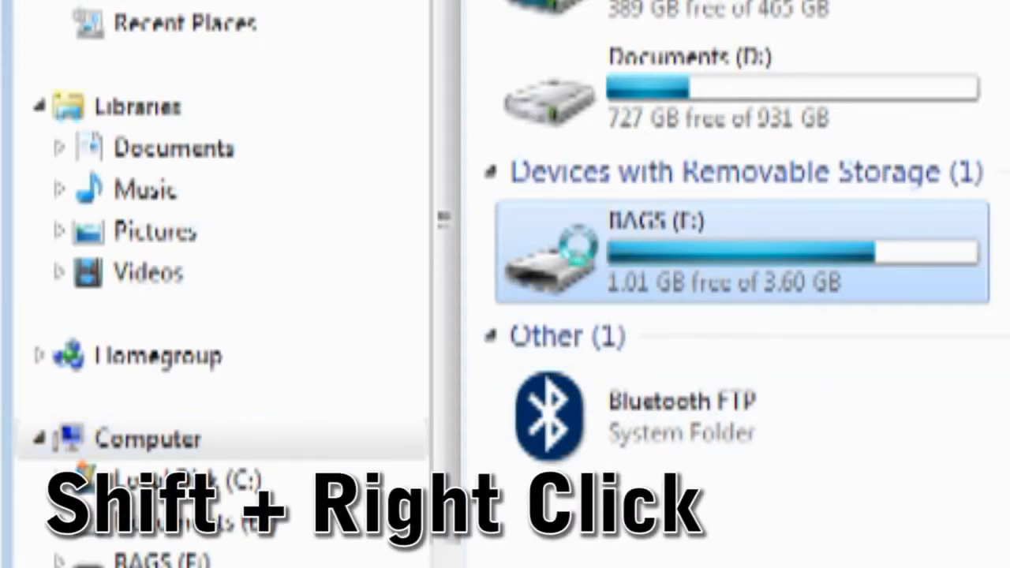
right_click(662, 253)
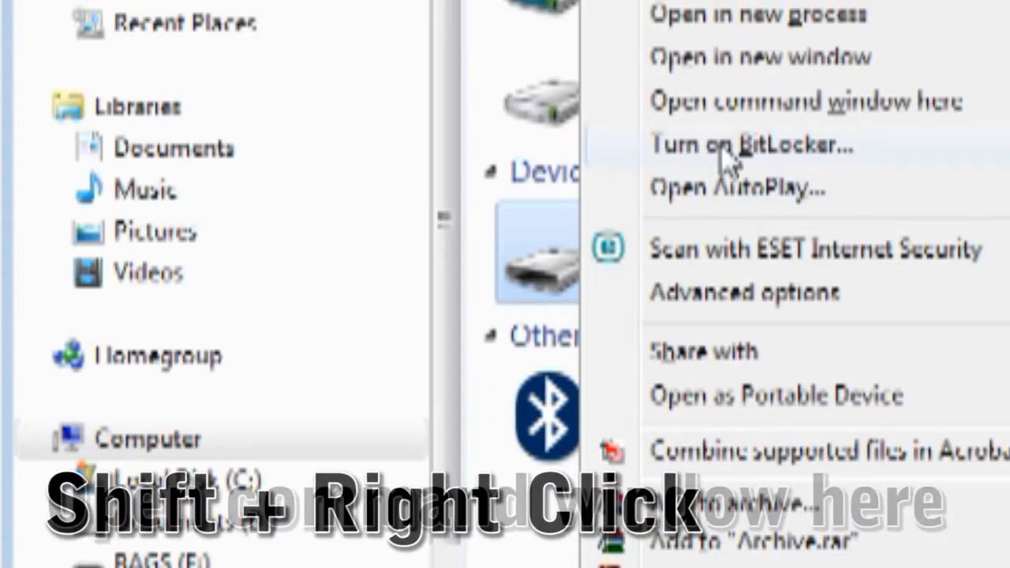
left_click(801, 101)
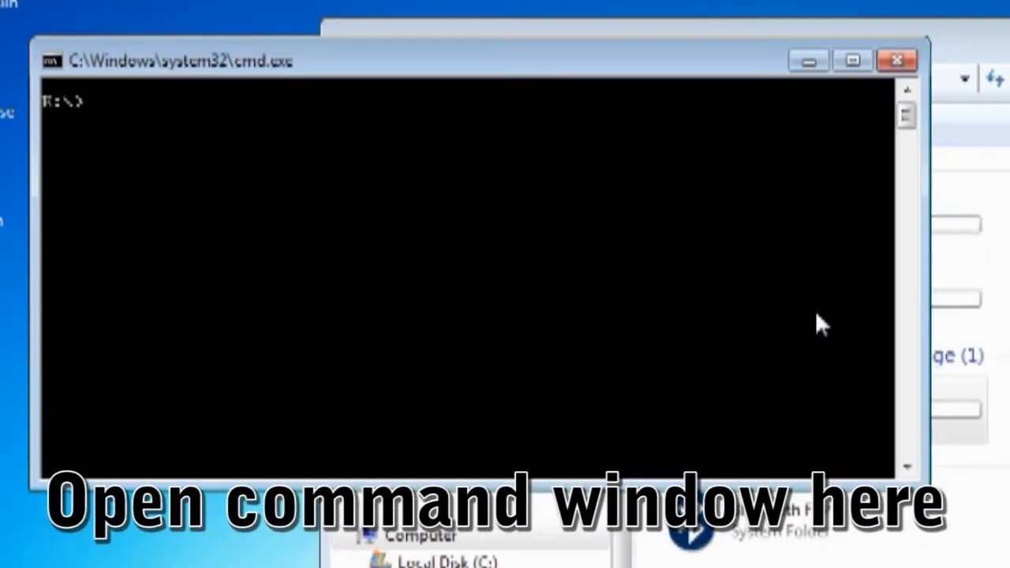
mouse_move(241, 136)
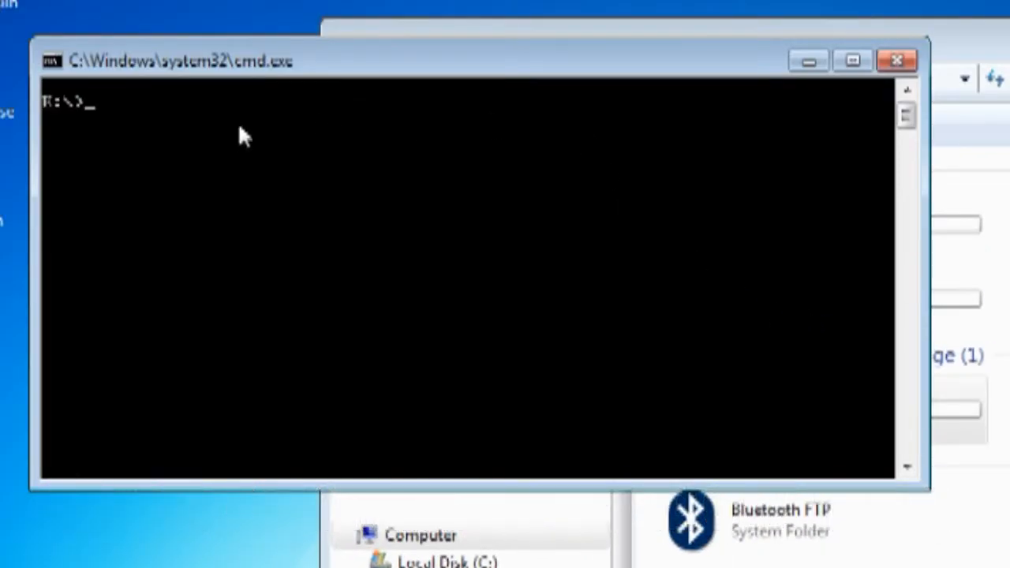
- Run attrib -s -h /s /d at the E:\ prompt to clear system and hidden attributes
type("att")
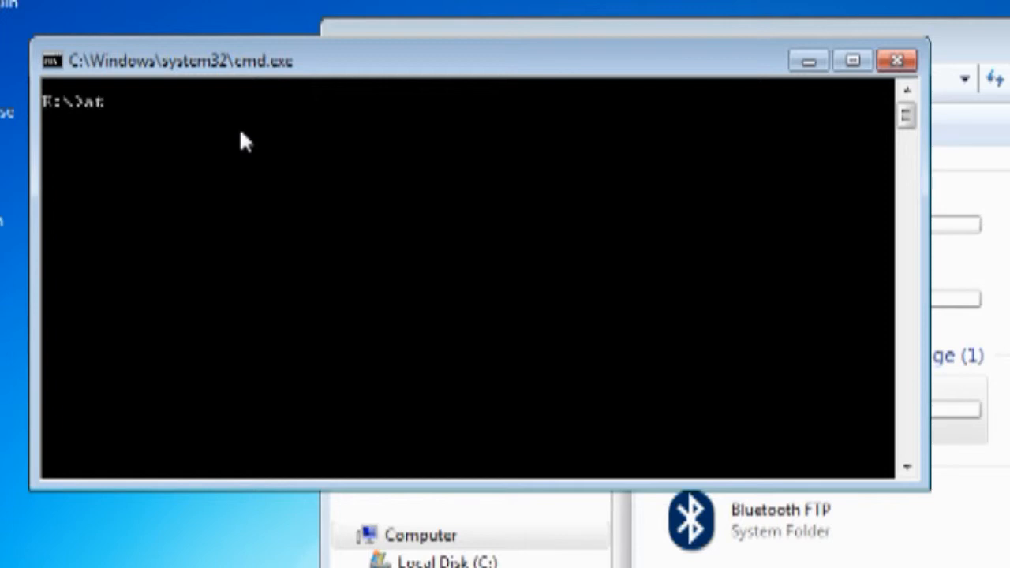
type("attrib")
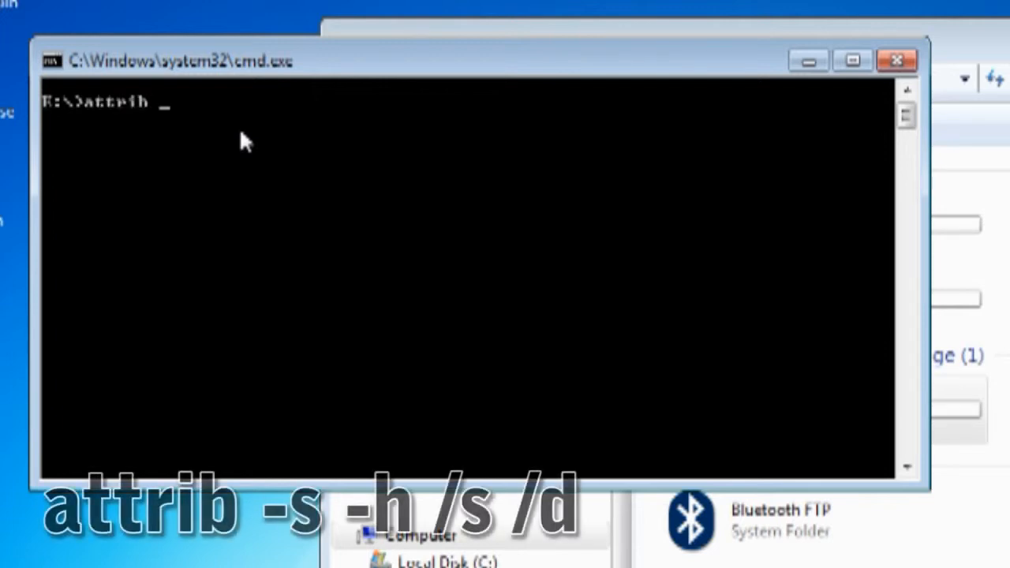
type("-s -h")
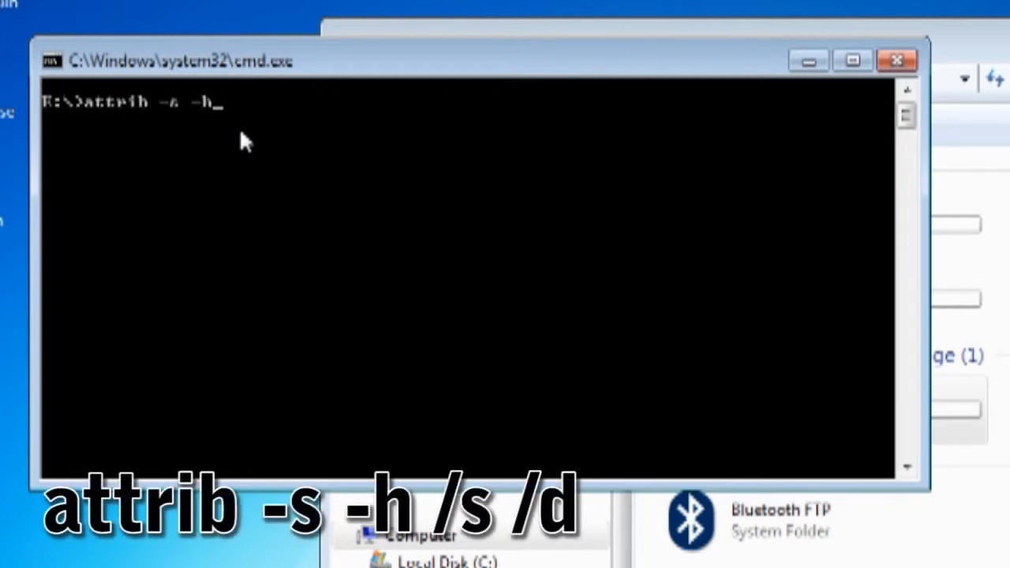
type("/s")
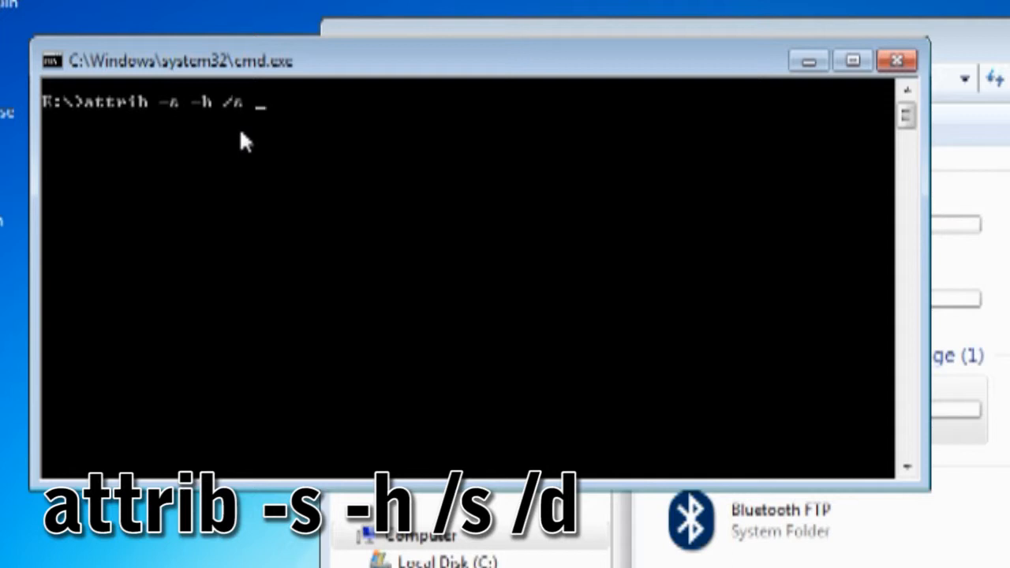
type("/d")
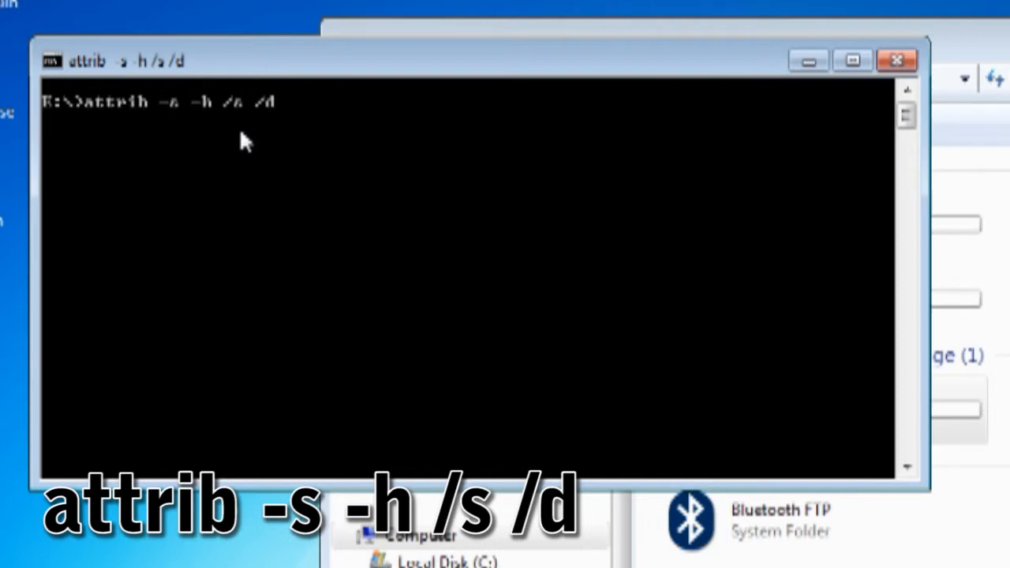
mouse_move(265, 158)
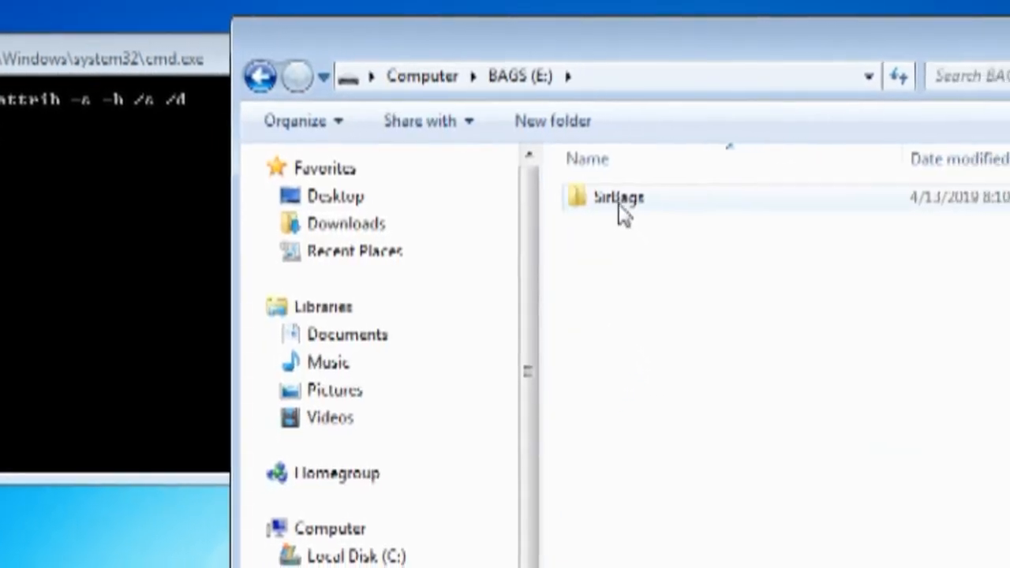
- Enter the newly revealed SirBags folder on BAGS (E:), which shows no files yet
double_click(607, 197)
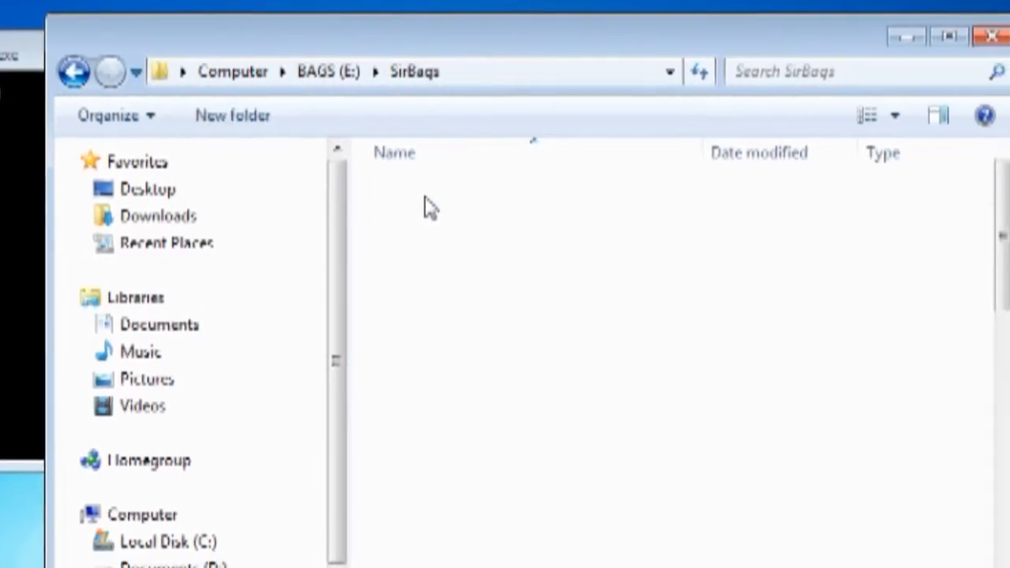